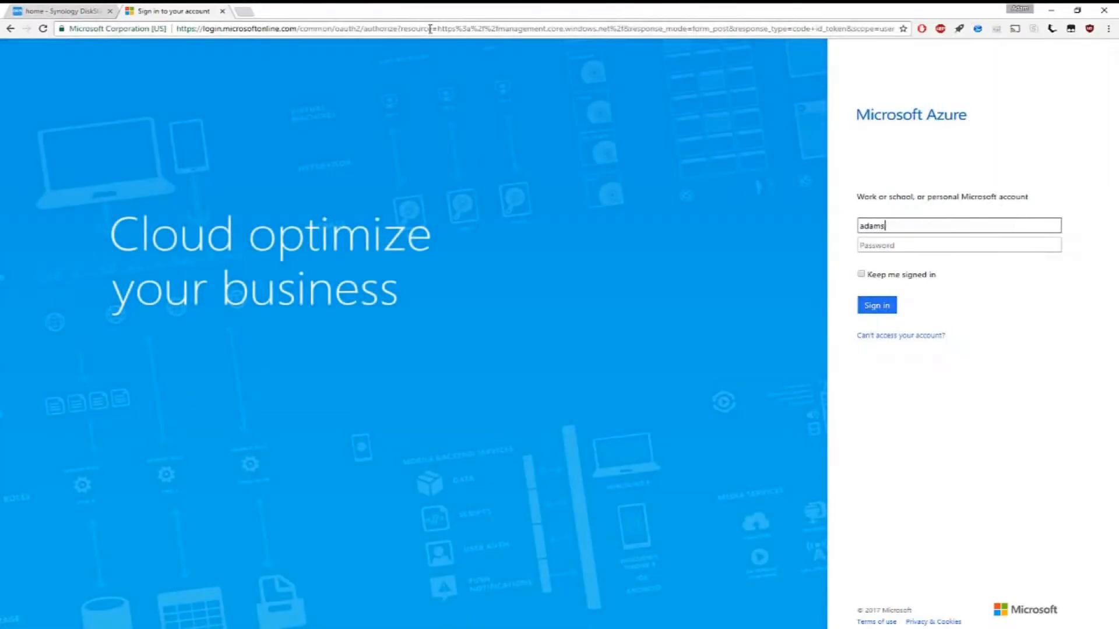
# - Sign in to Azure, view the empty All resources list, and begin creating a new resource
pyautogui.click(876, 305)
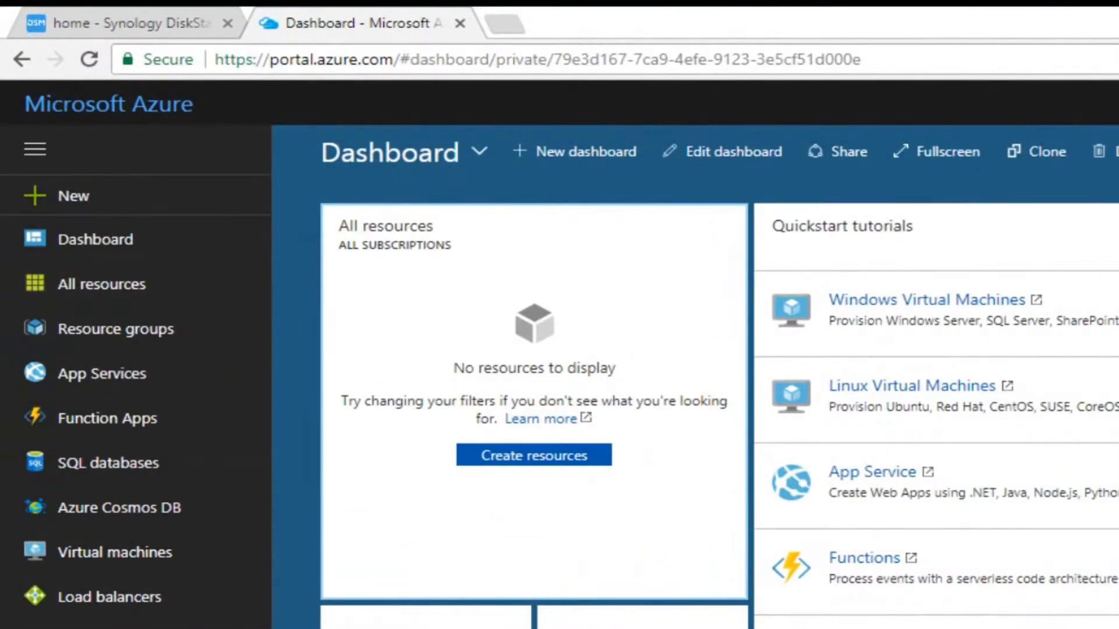
pyautogui.moveTo(101, 284)
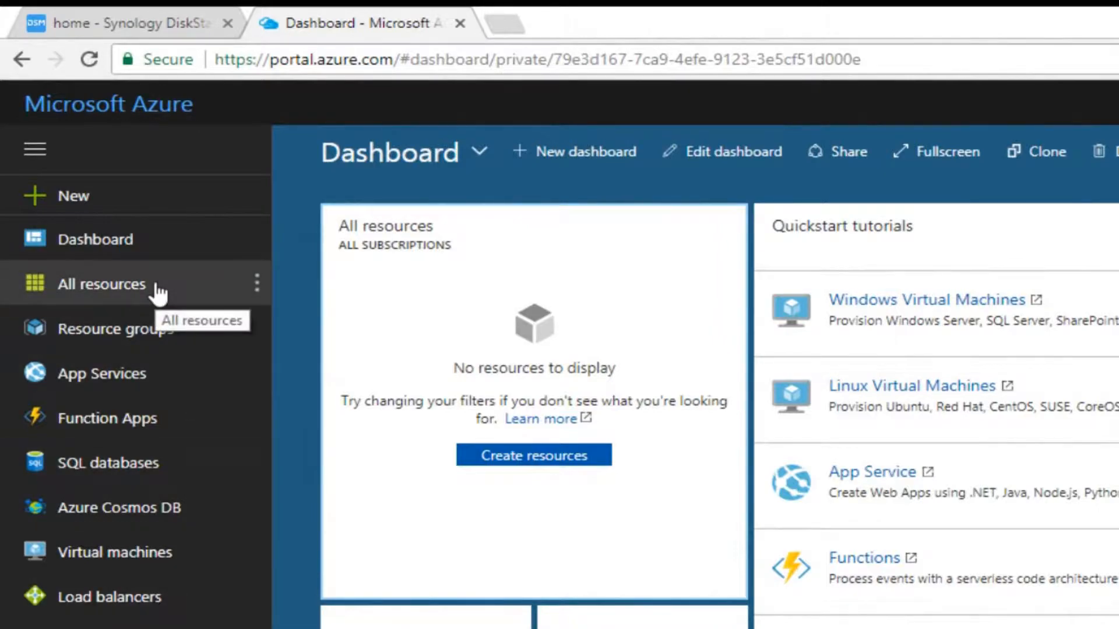
pyautogui.click(101, 284)
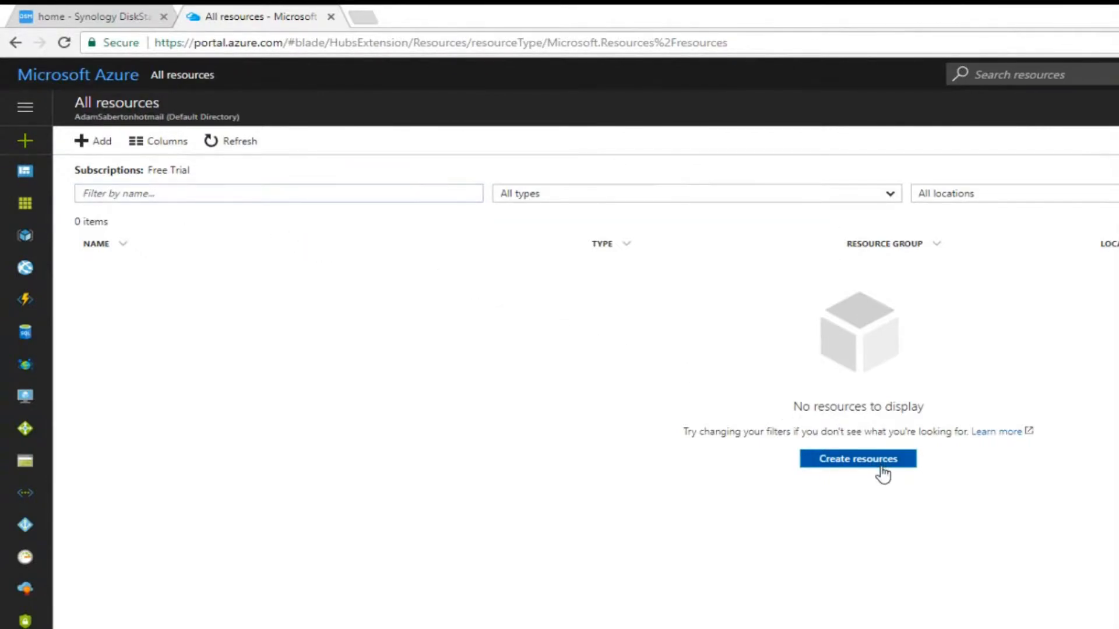
pyautogui.click(858, 458)
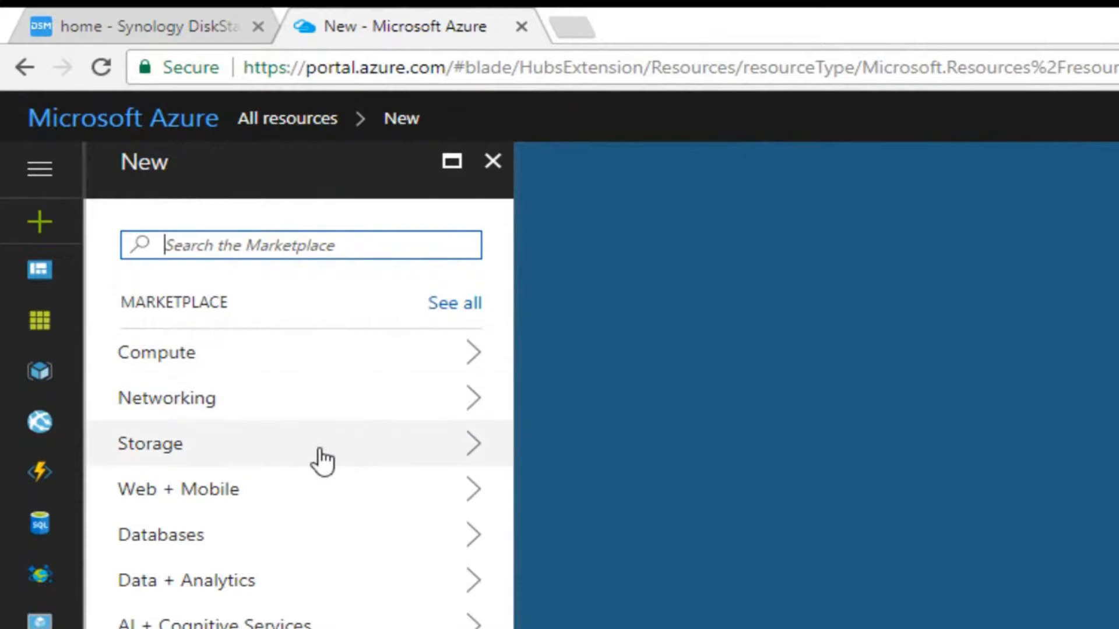
# - Create storage account adzproductions123 (Standard, RA-GRS) in new resource group adzproductions123, Australia East
pyautogui.click(150, 443)
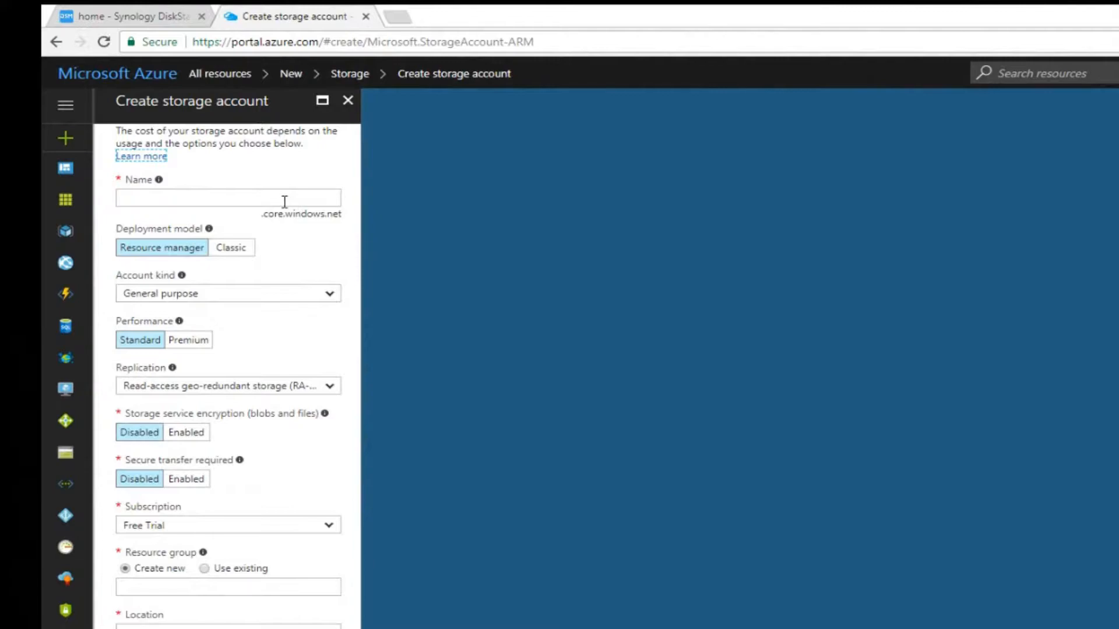
pyautogui.write('adzprod')
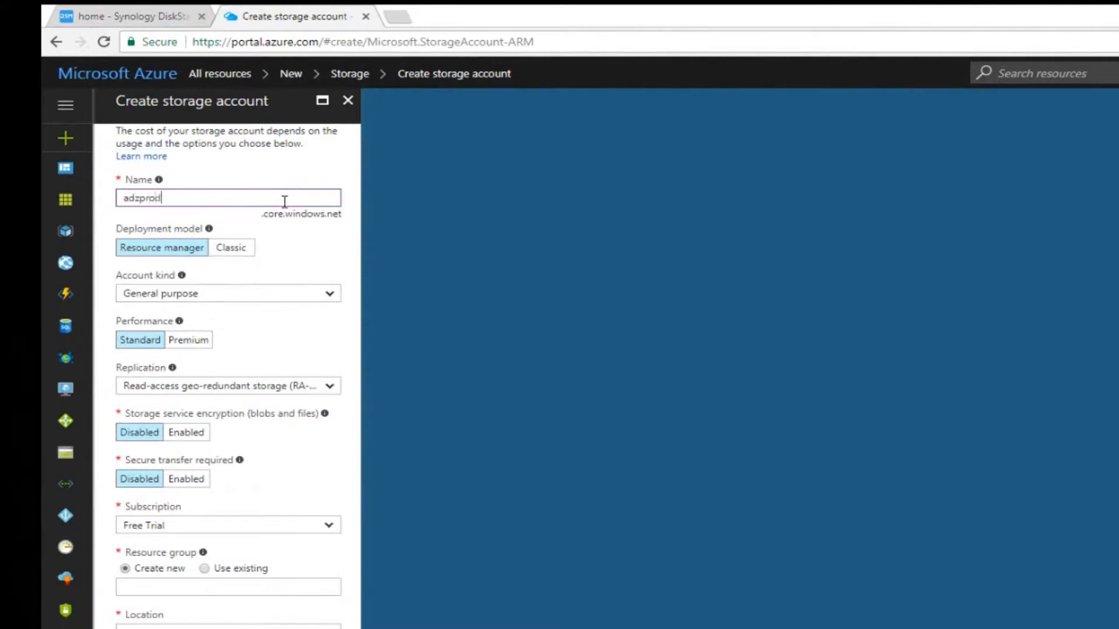
pyautogui.write('uctions')
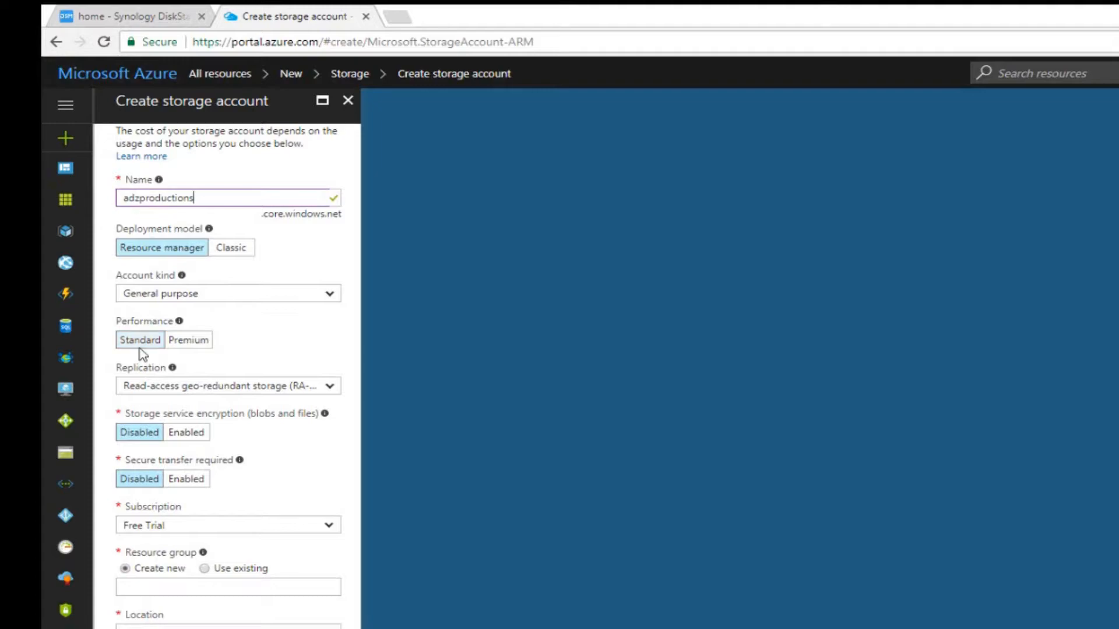
pyautogui.click(227, 385)
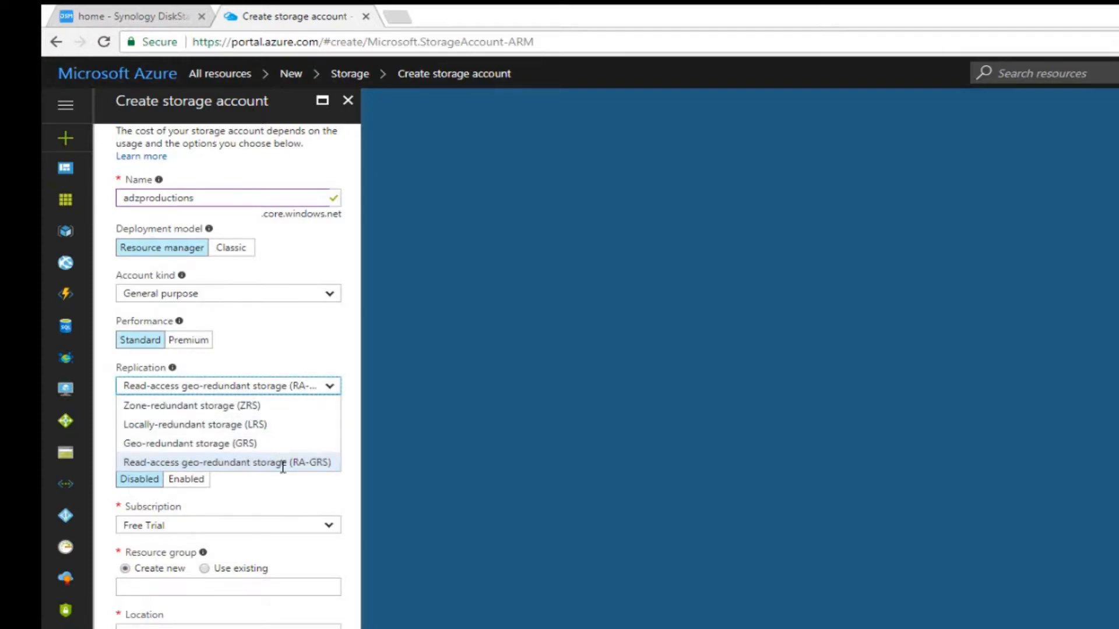
pyautogui.click(226, 462)
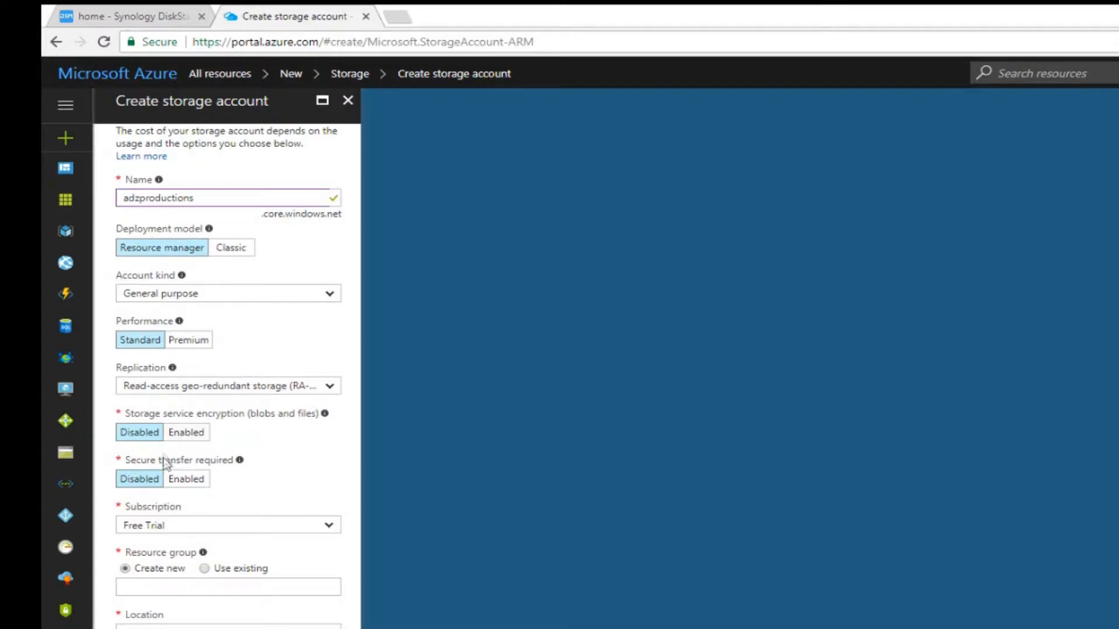
pyautogui.click(227, 586)
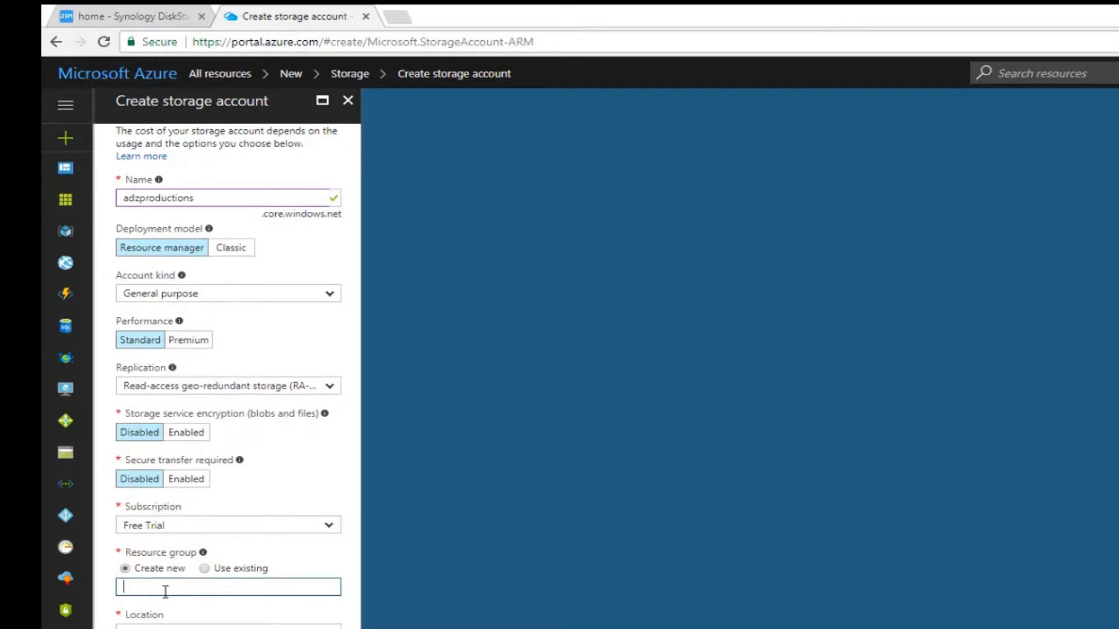
pyautogui.write('adzproductions123')
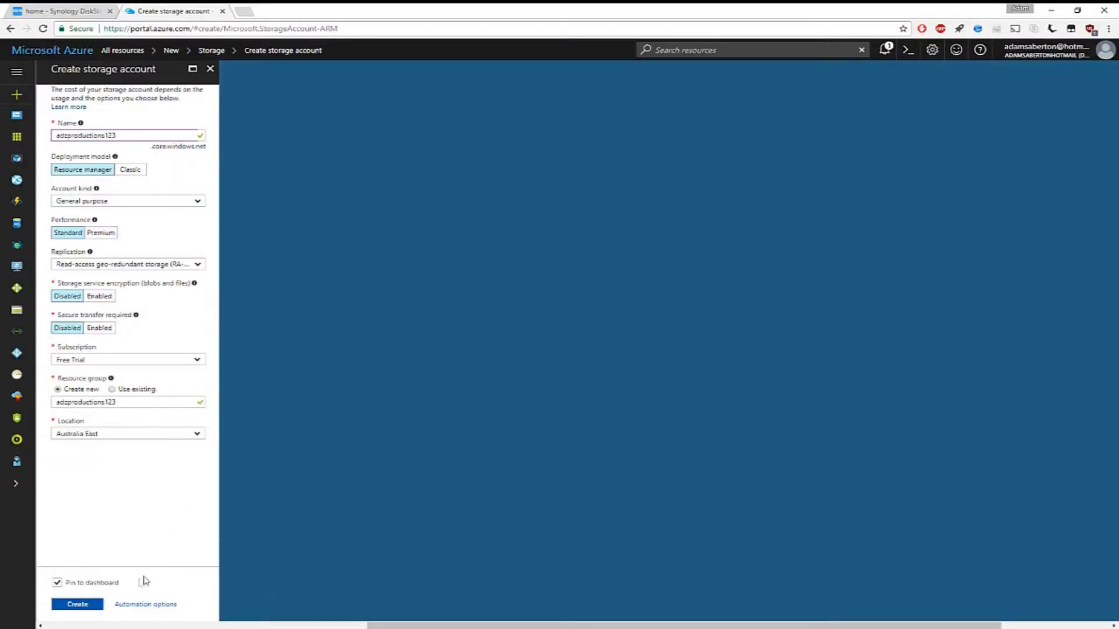
pyautogui.click(77, 603)
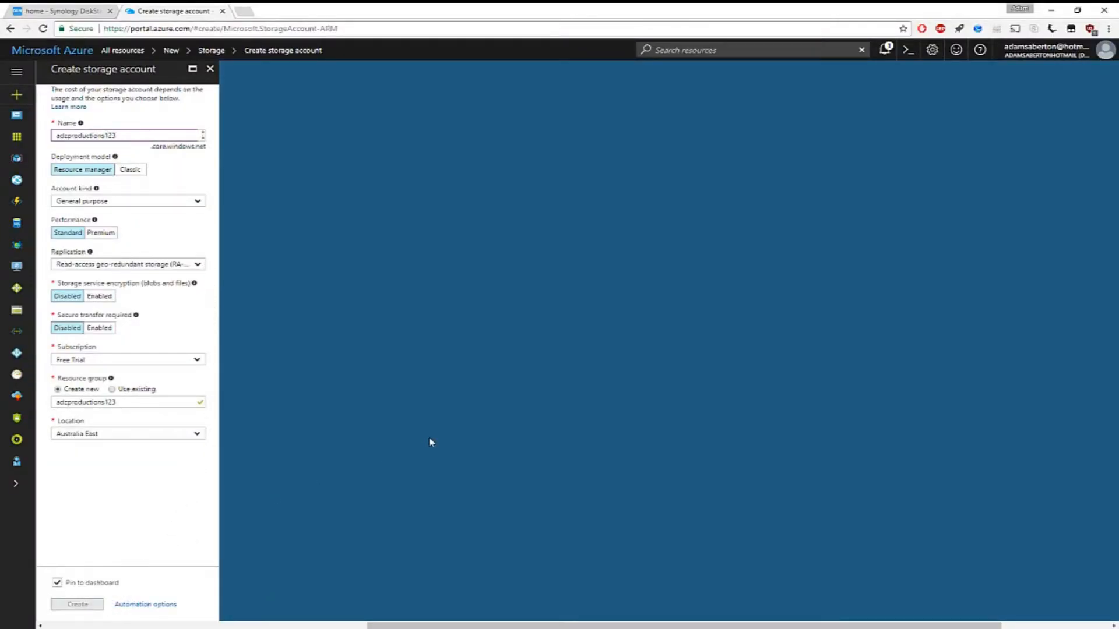
# - Open the new adzproductions123 storage account's overview from All resources
pyautogui.click(76, 603)
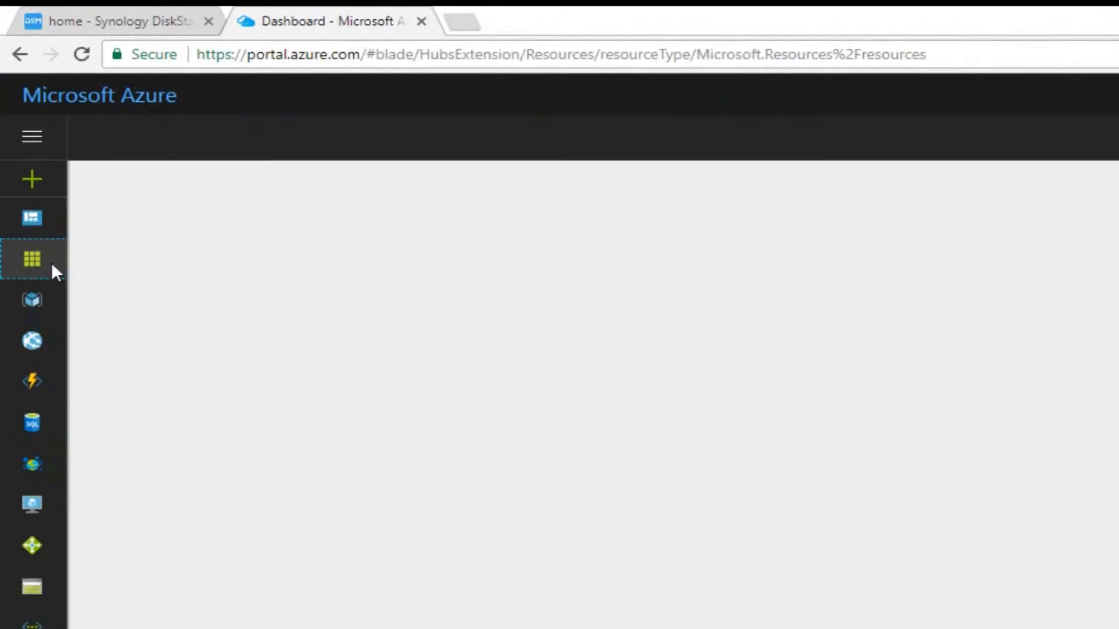
pyautogui.click(31, 258)
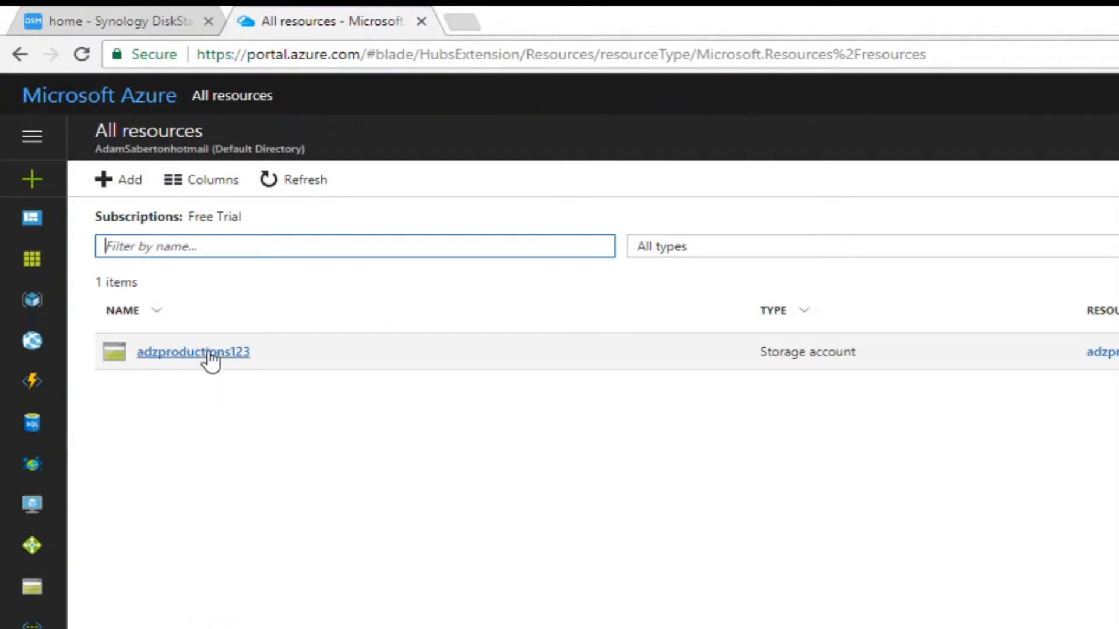
pyautogui.click(193, 352)
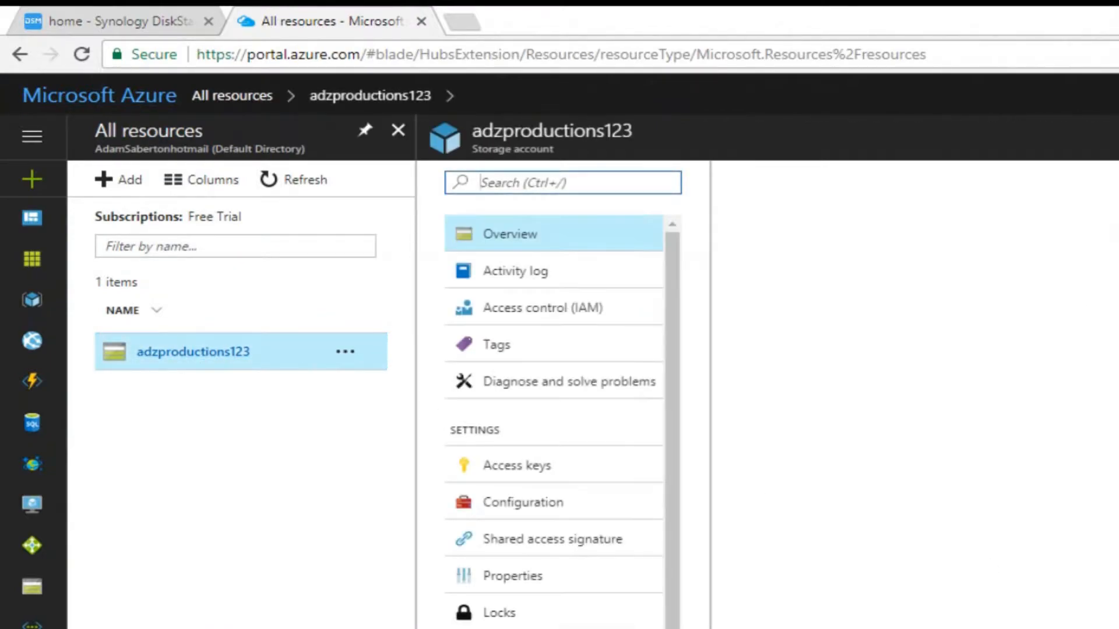
pyautogui.click(193, 350)
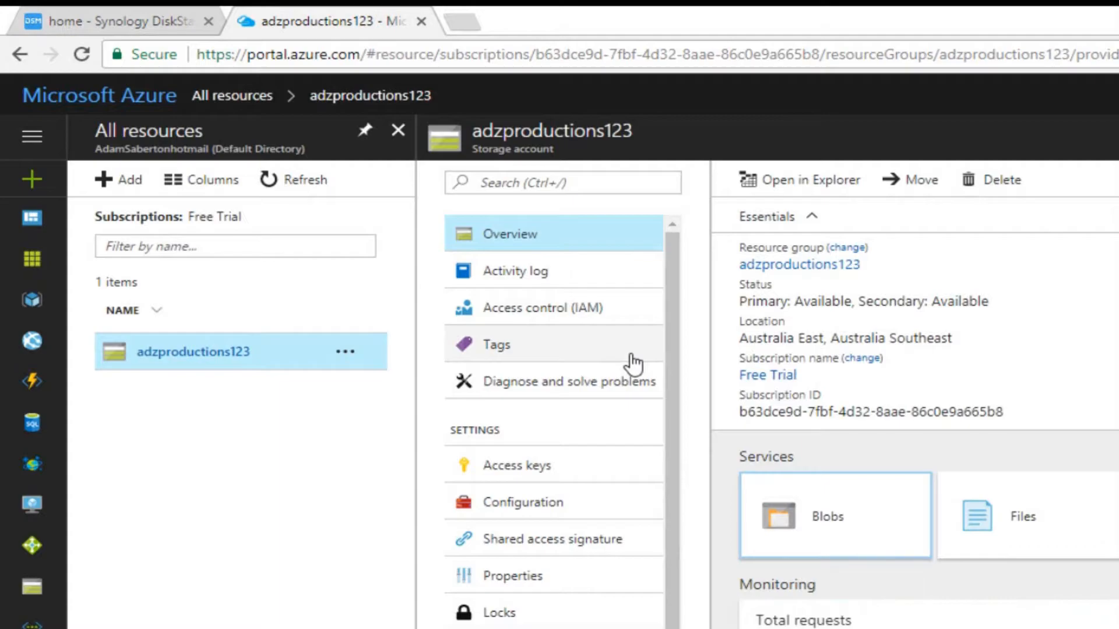
# - Show the adzproductions123 access keys, then switch to the Synology DSM page
pyautogui.click(517, 465)
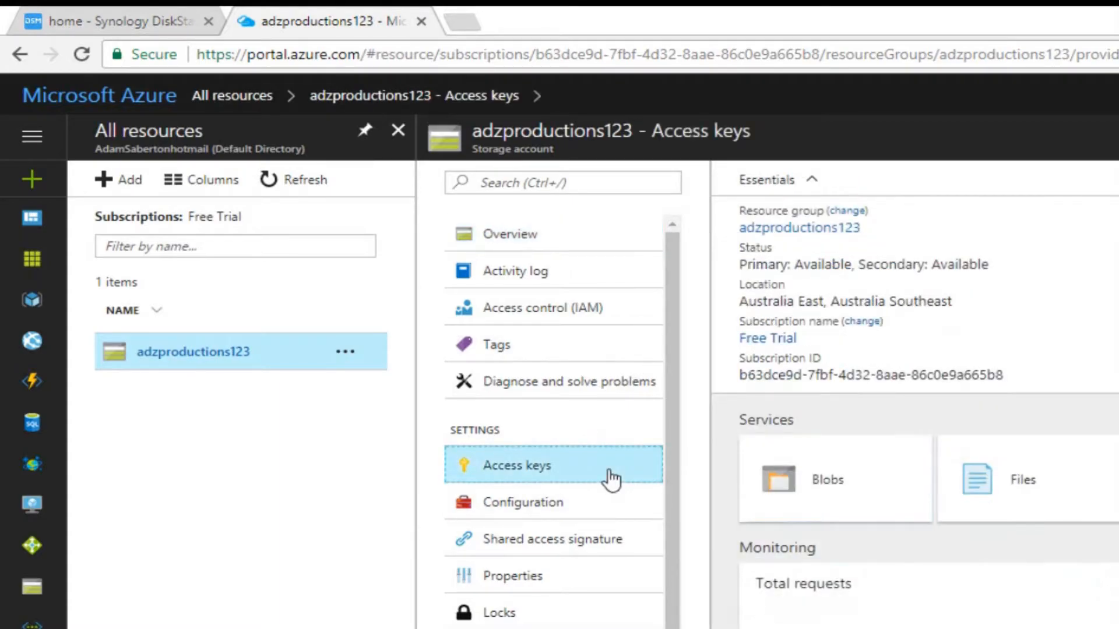
pyautogui.click(517, 465)
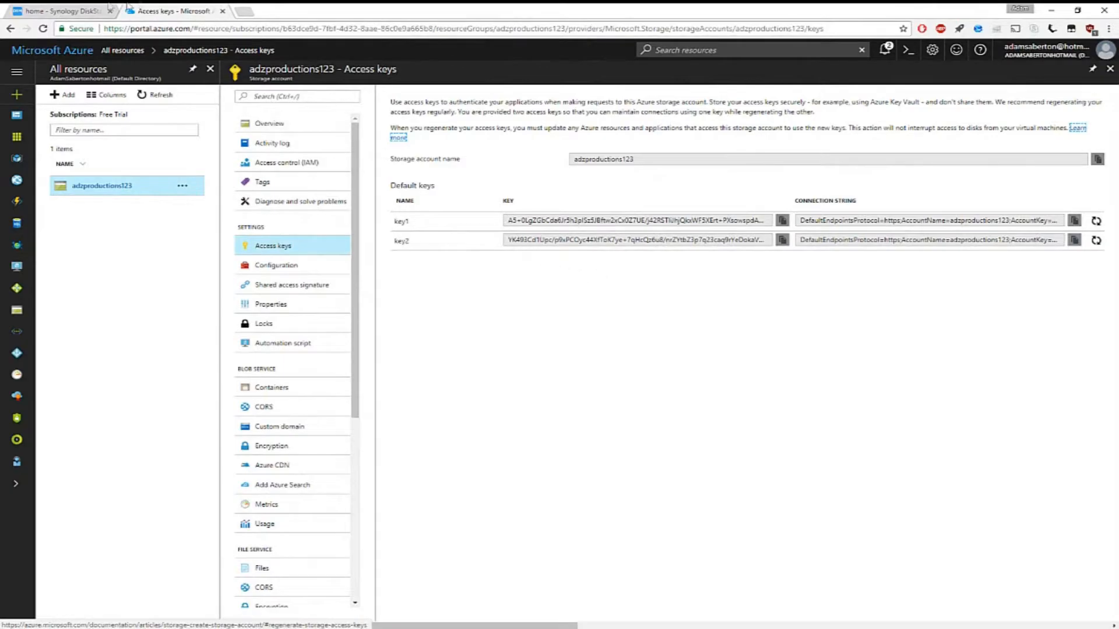
pyautogui.click(60, 10)
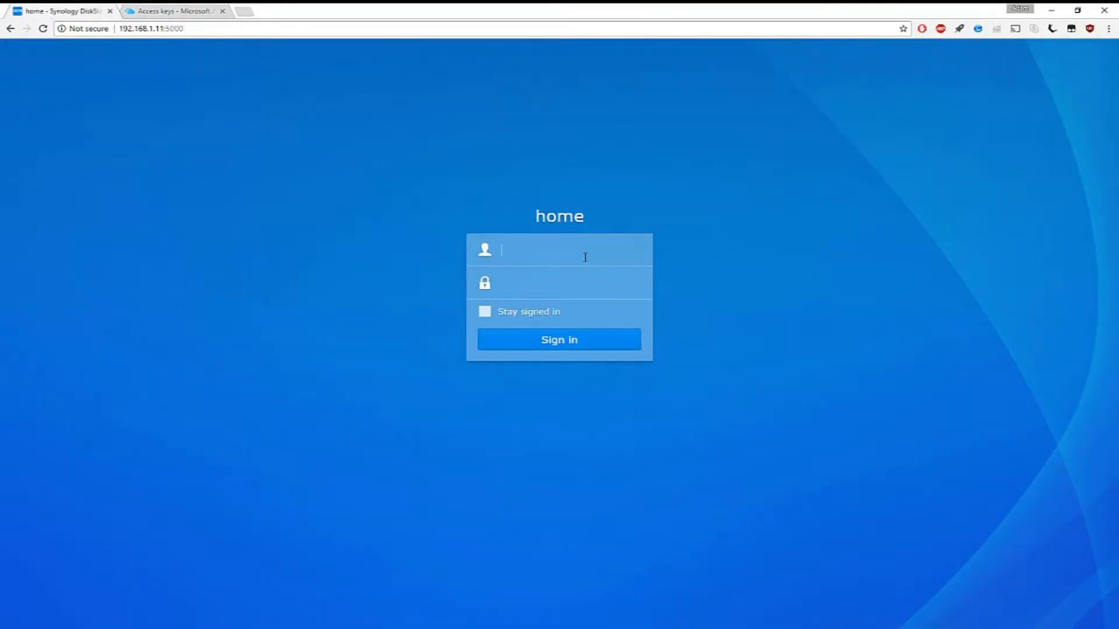
# - Sign in to Synology DSM as admin
pyautogui.write('admin')
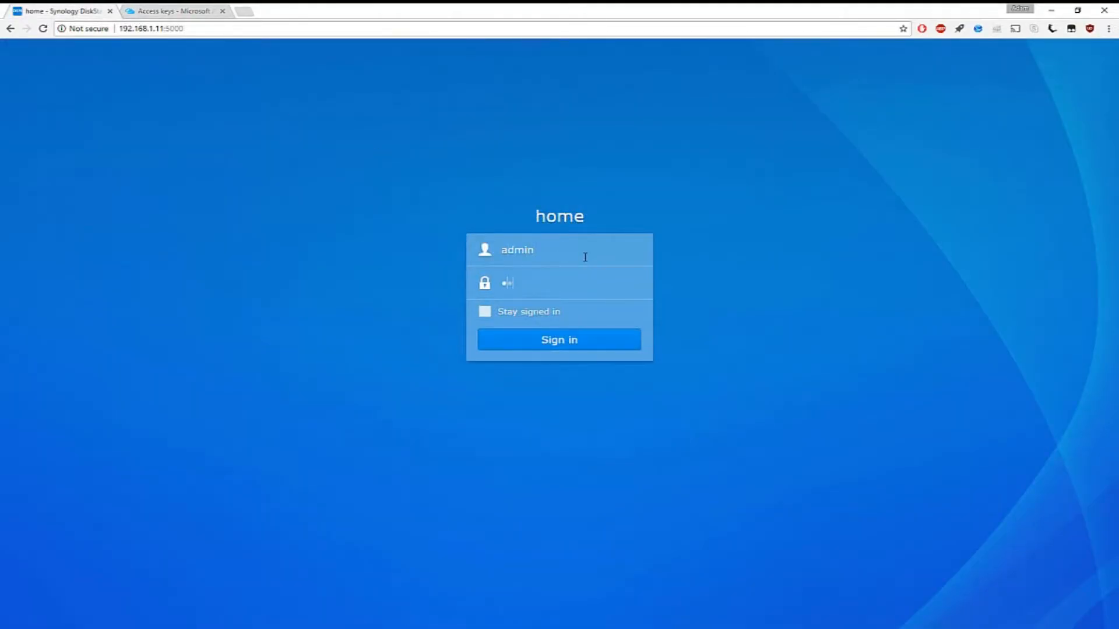
pyautogui.write('password')
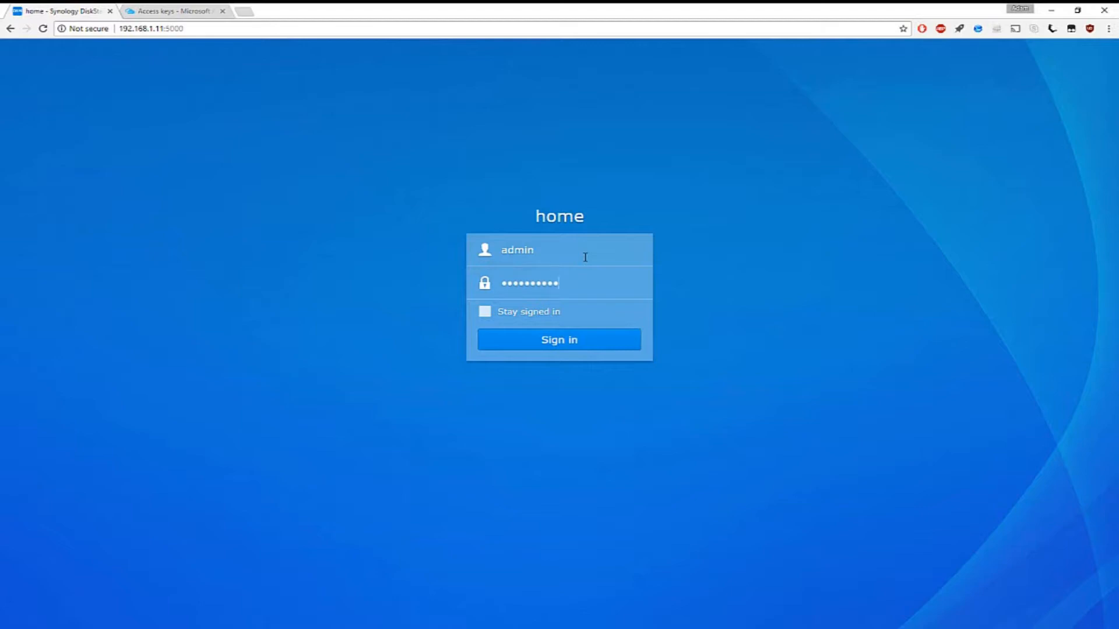
pyautogui.click(558, 340)
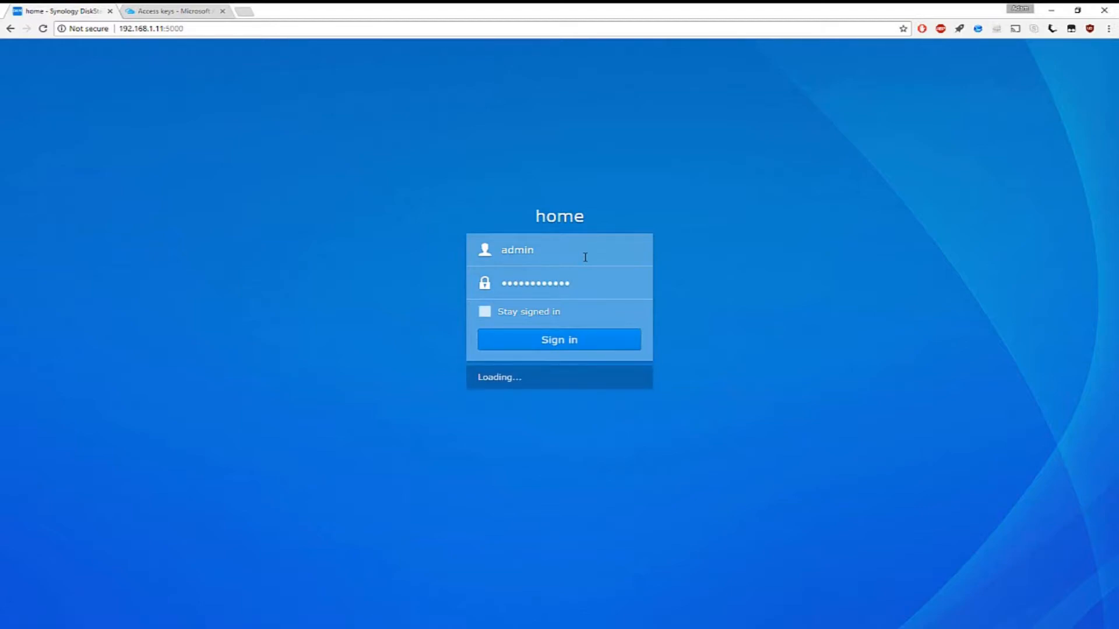
pyautogui.click(559, 339)
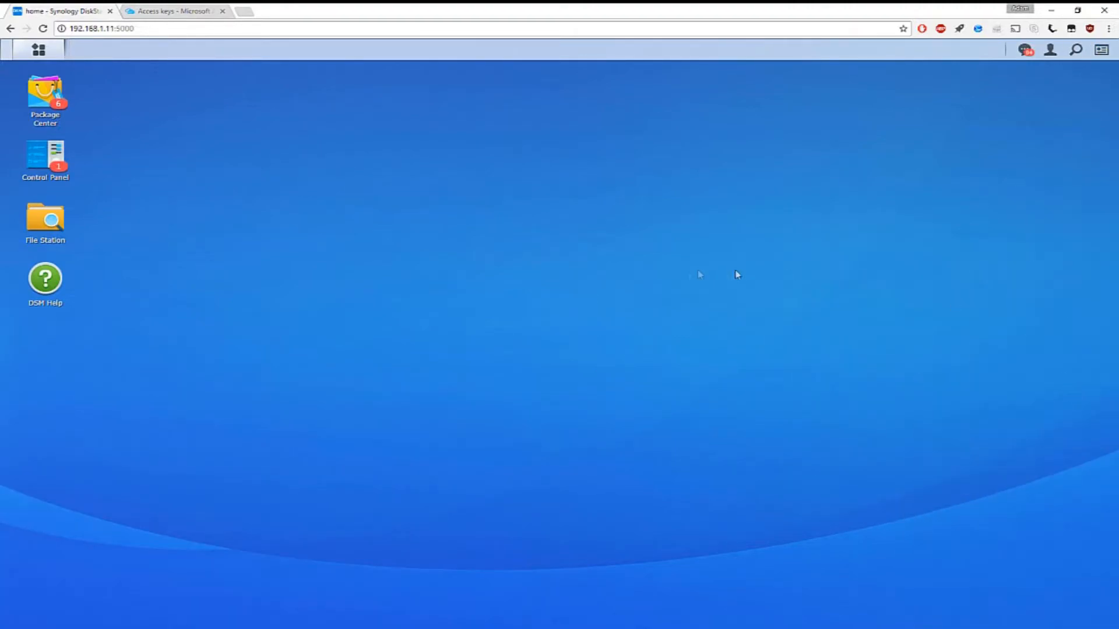
pyautogui.moveTo(96, 80)
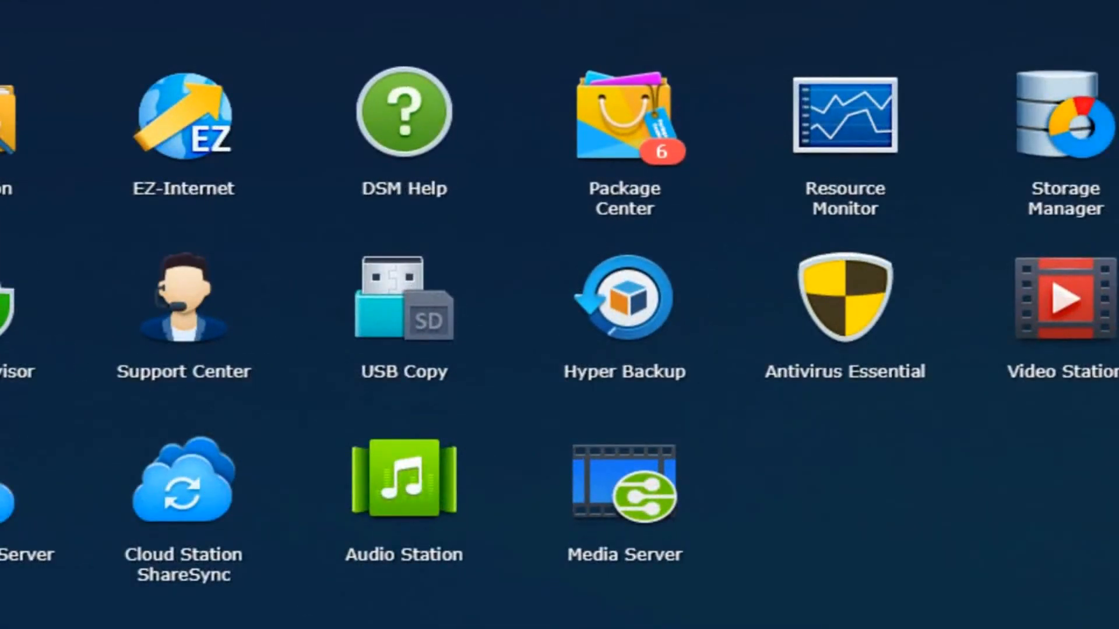
# - Launch Hyper Backup and start a new backup task with Microsoft Azure as destination
pyautogui.doubleClick(623, 299)
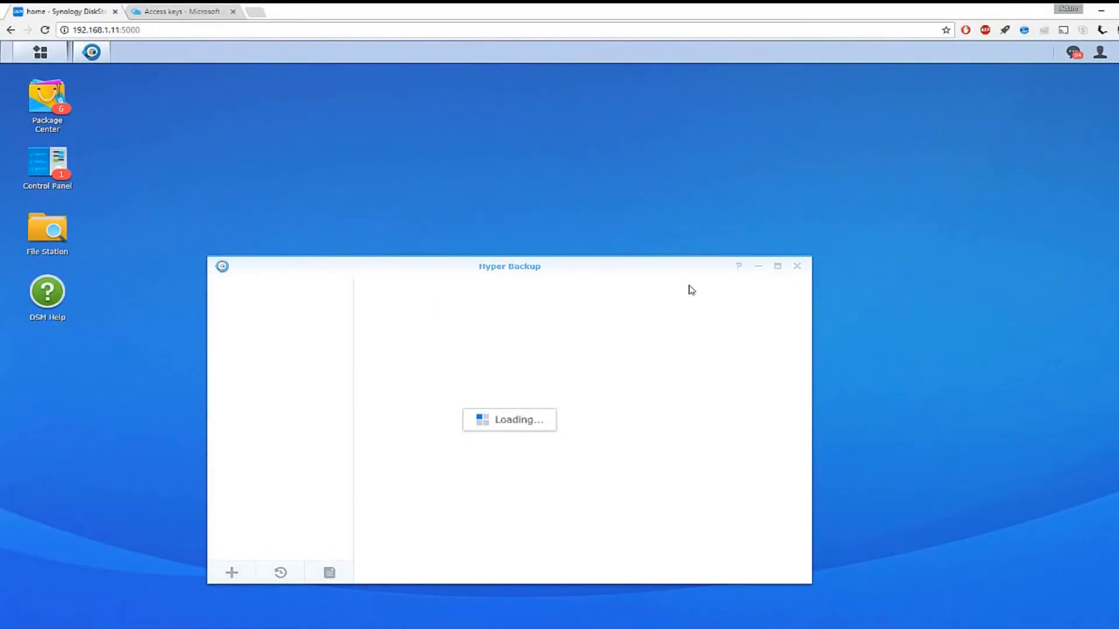
pyautogui.click(231, 572)
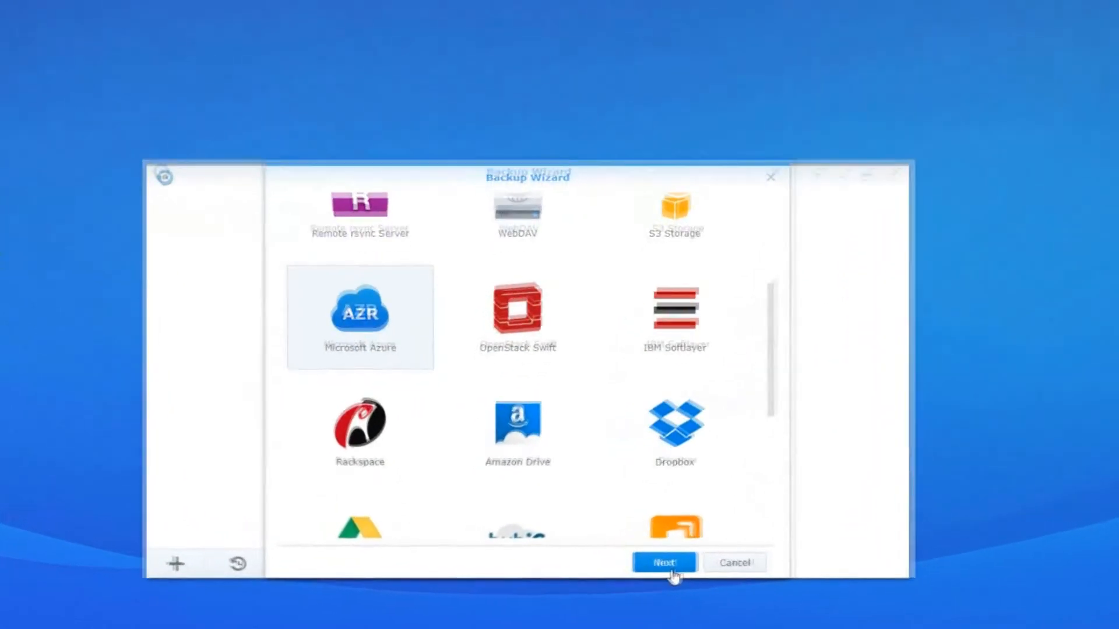
pyautogui.click(663, 563)
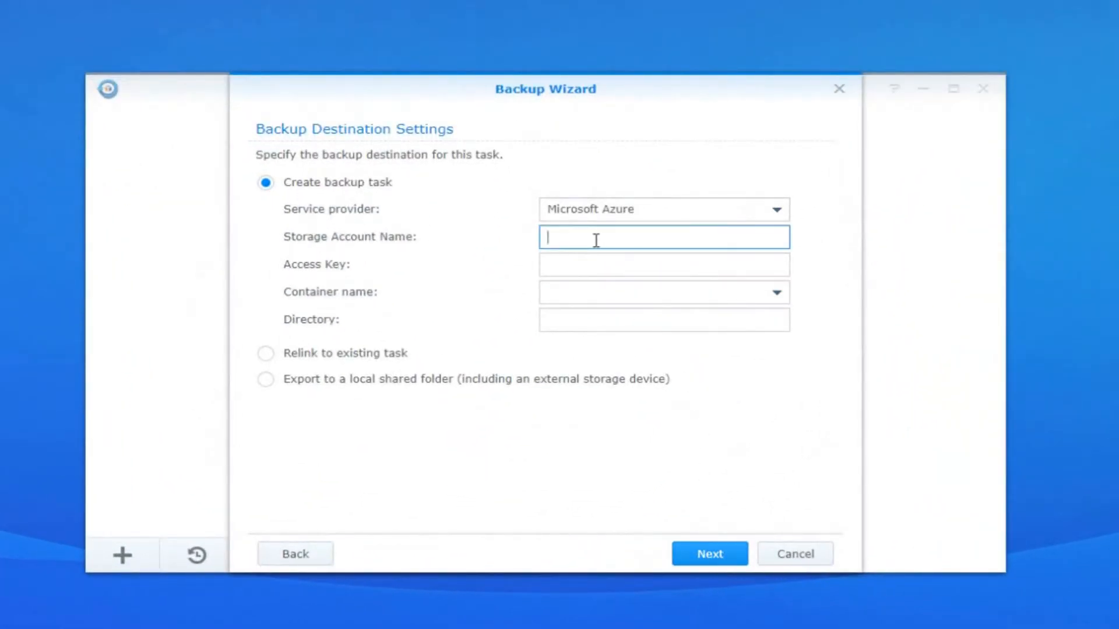
# - Set up the Azure task: account adzproductions123, container backup, directory home_1, Music, daily 03:00
pyautogui.write('adzproductions123')
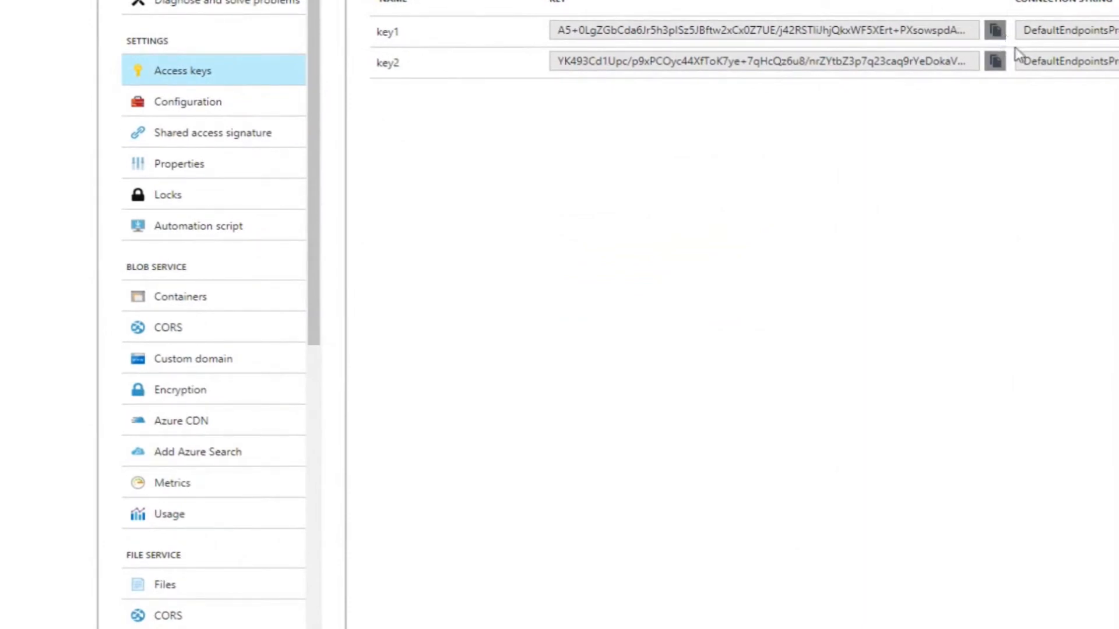
pyautogui.click(993, 31)
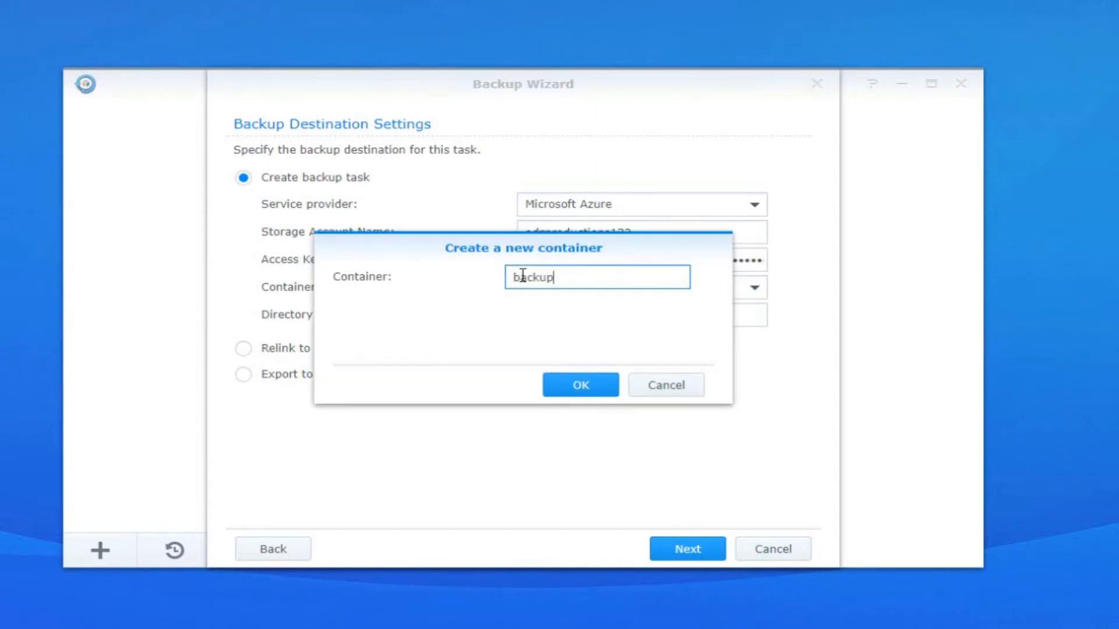
pyautogui.click(579, 384)
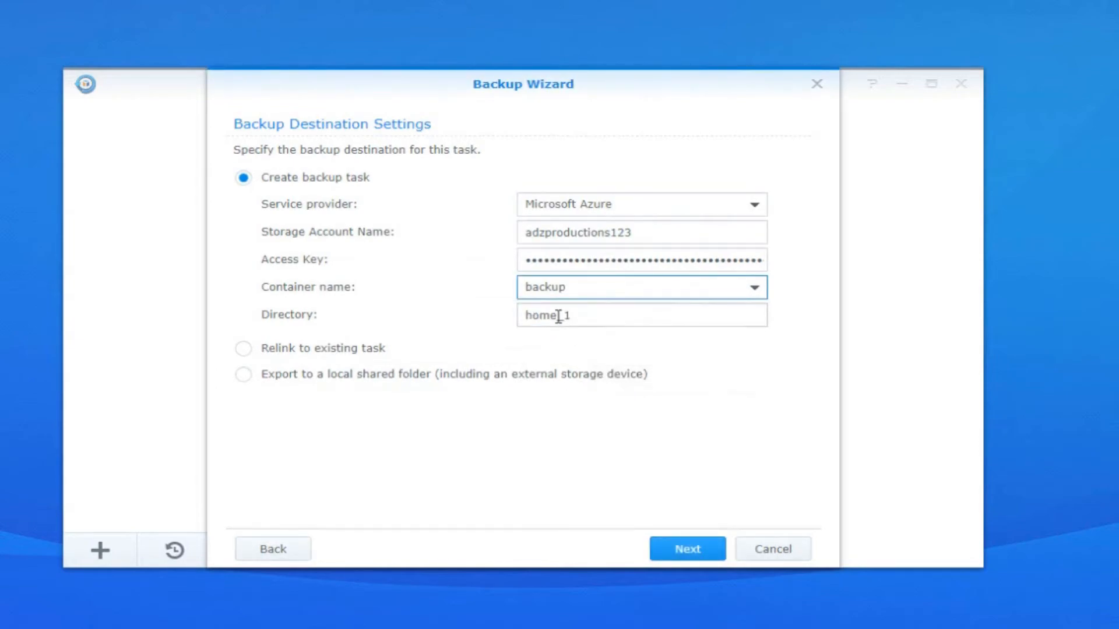
pyautogui.click(686, 549)
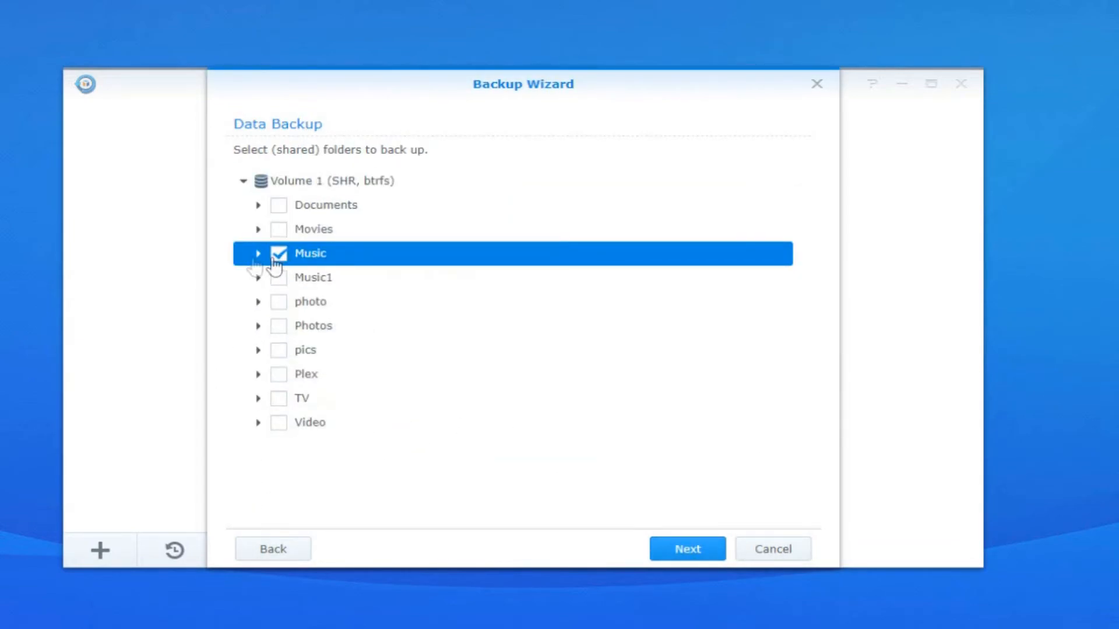
pyautogui.click(686, 549)
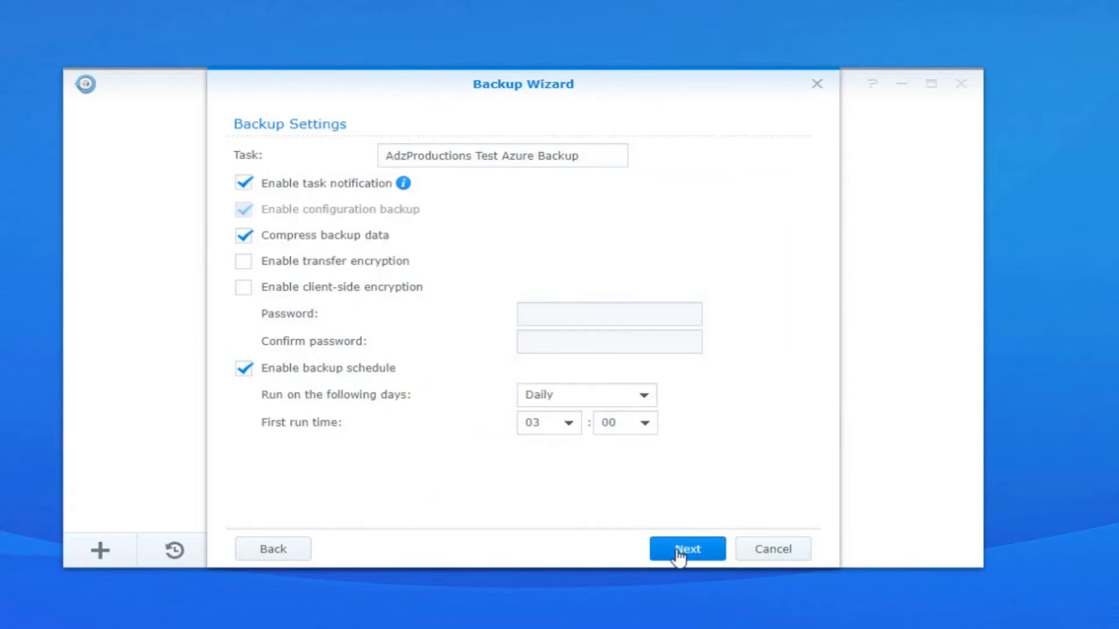
pyautogui.click(685, 549)
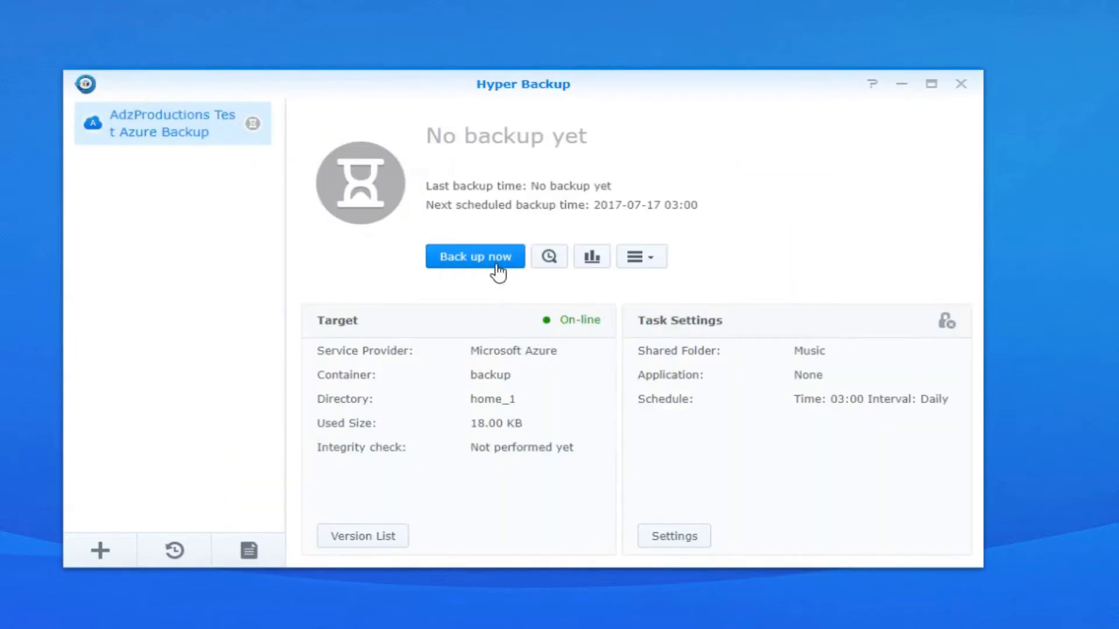
# - Run the first backup, then start a data restore from AdzProductions Test Azure Backup, skipping system configuration
pyautogui.click(474, 256)
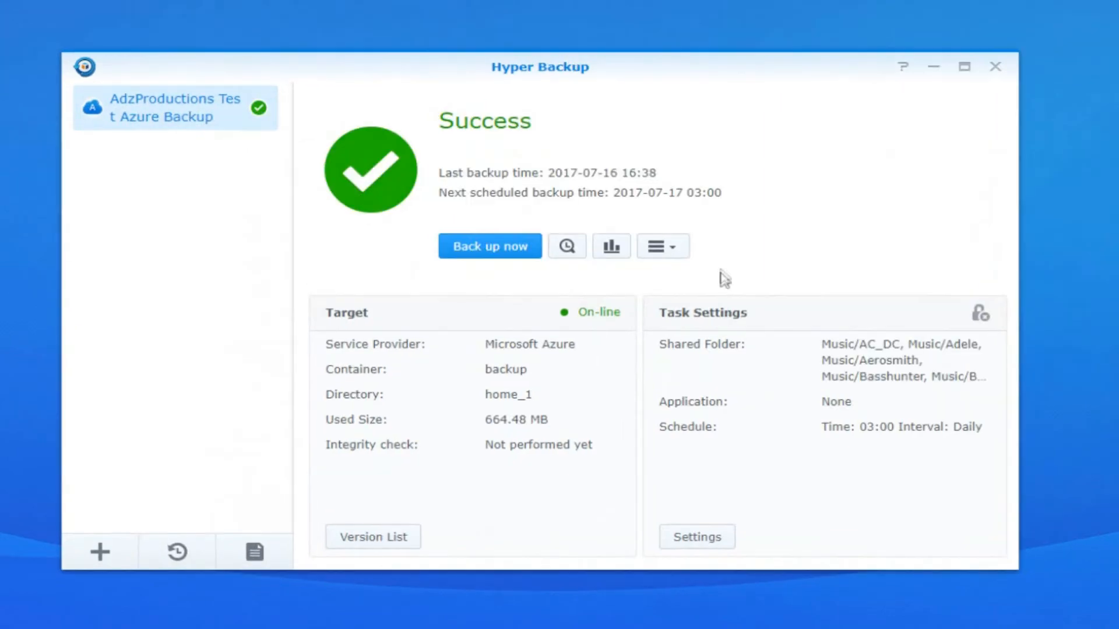
pyautogui.moveTo(364, 528)
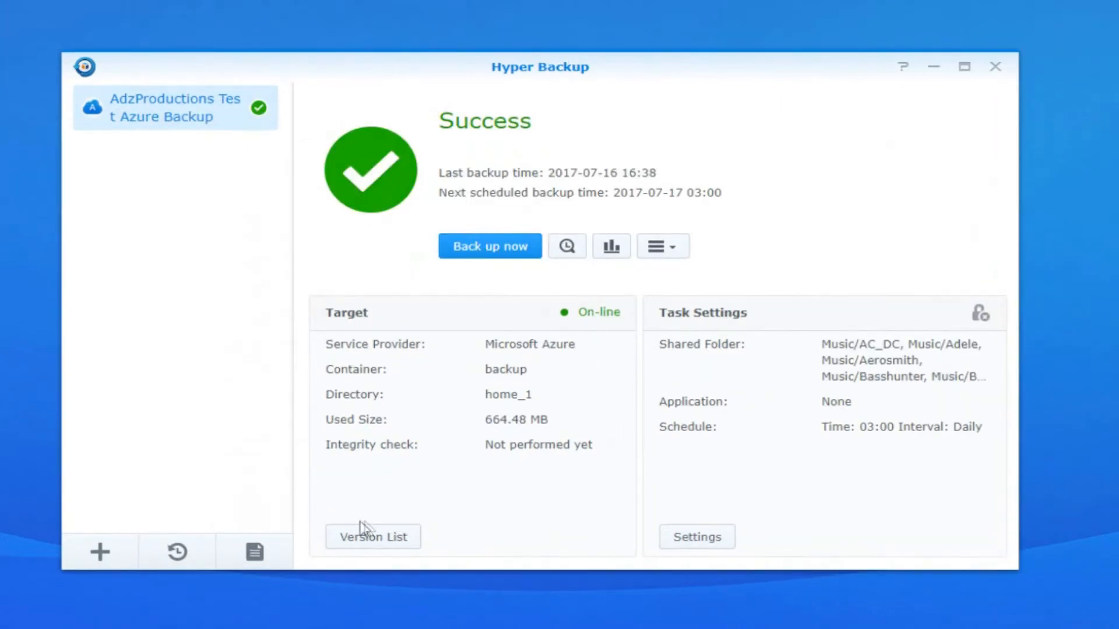
pyautogui.click(176, 552)
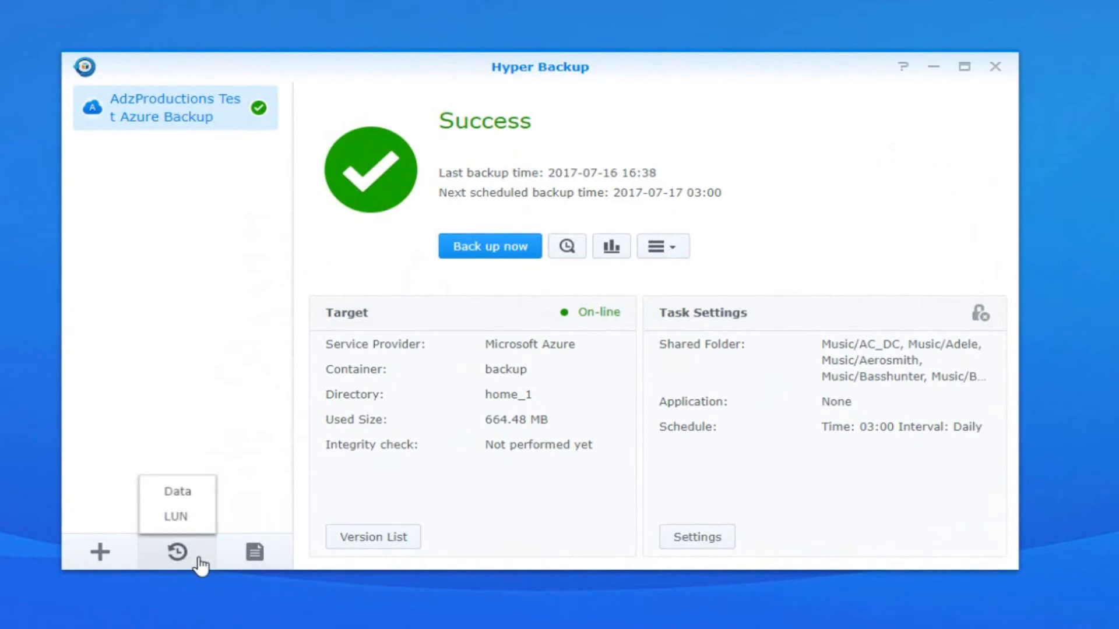
pyautogui.click(177, 491)
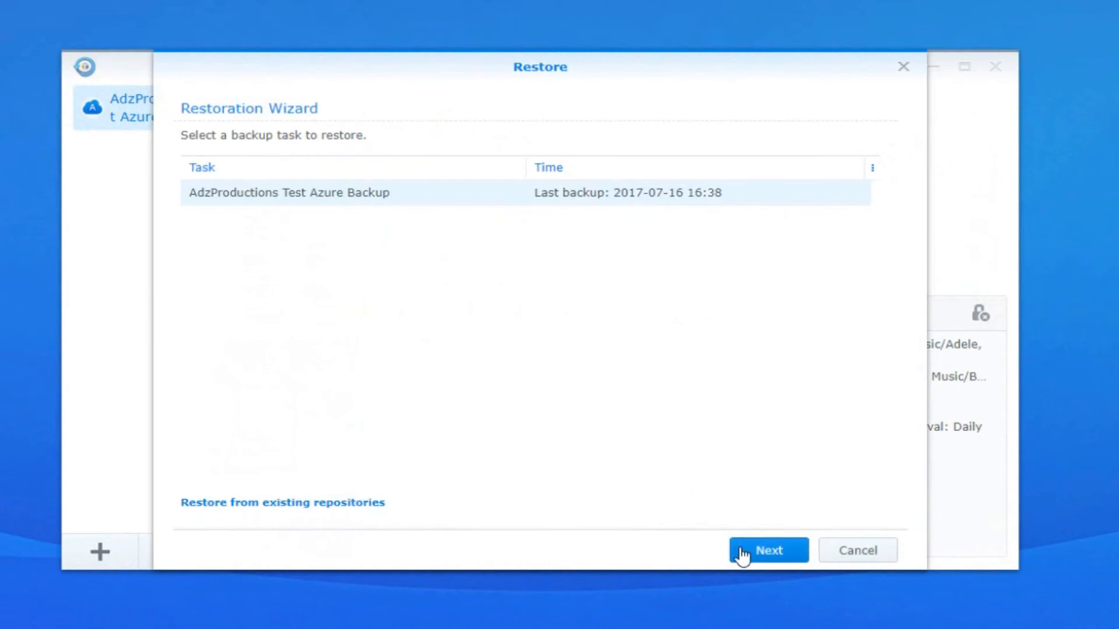
pyautogui.click(768, 550)
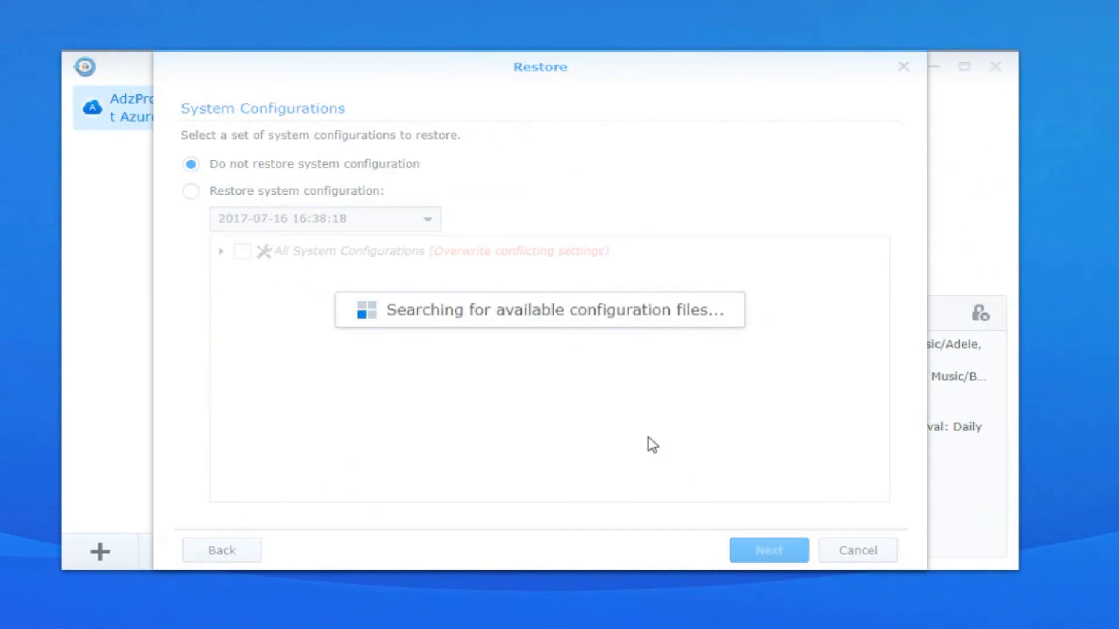
pyautogui.click(768, 550)
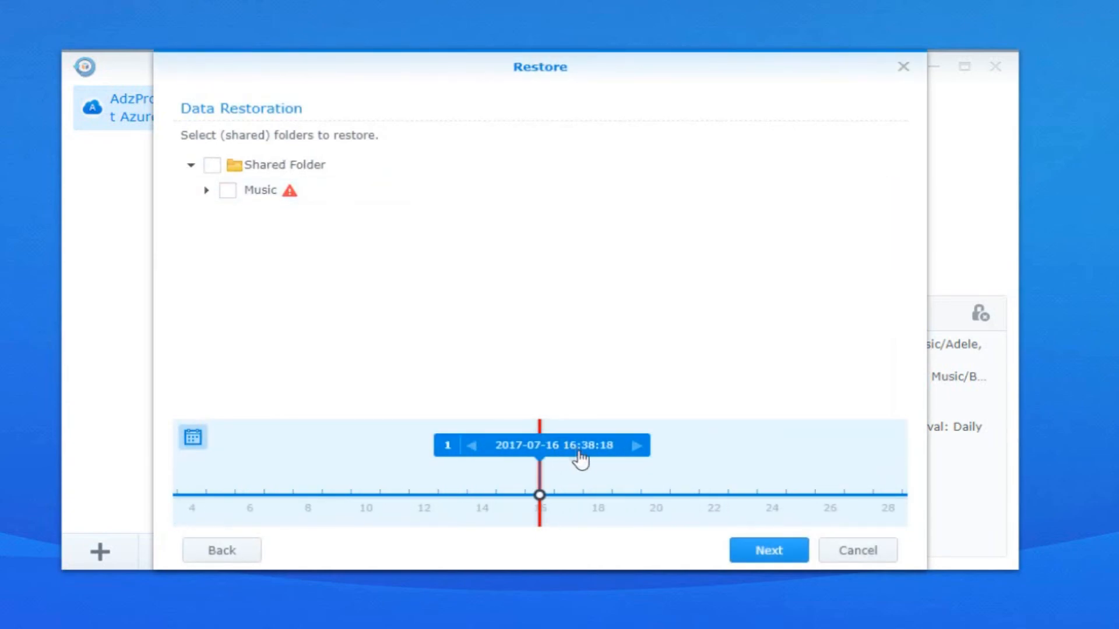
# - Select the Music/Adele subfolder and start restoring it from the 2017-07-16 version
pyautogui.click(207, 191)
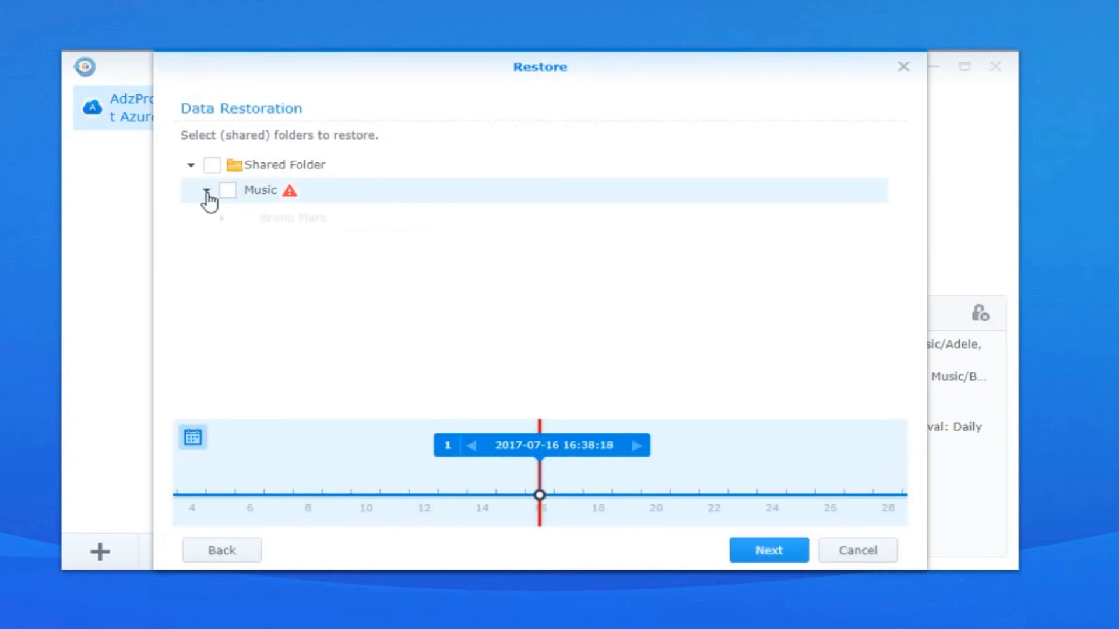
pyautogui.click(207, 190)
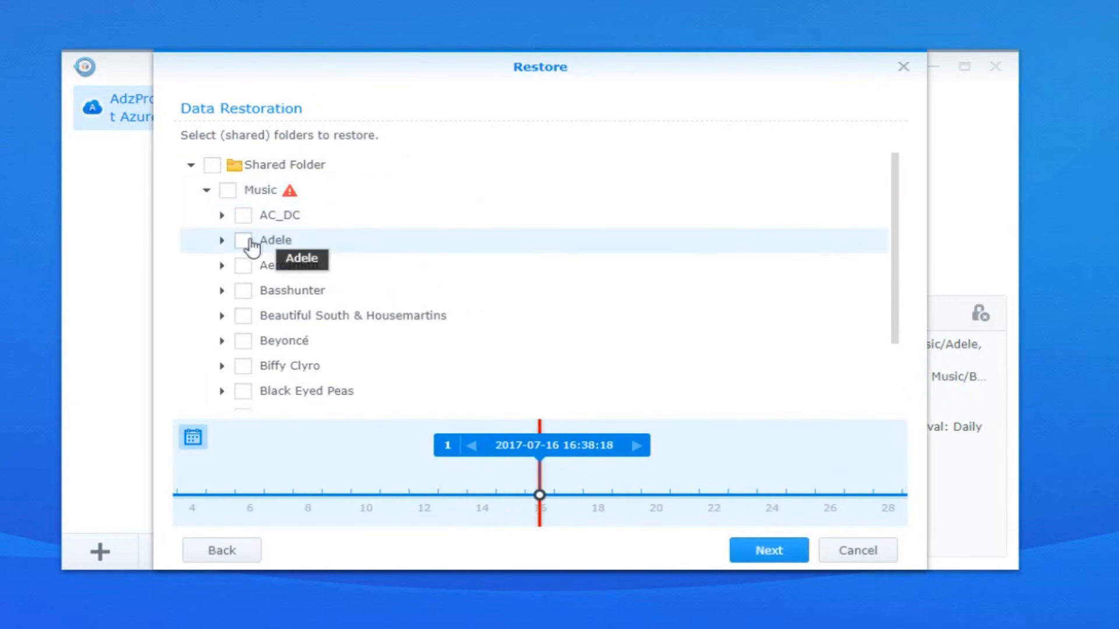
pyautogui.click(768, 550)
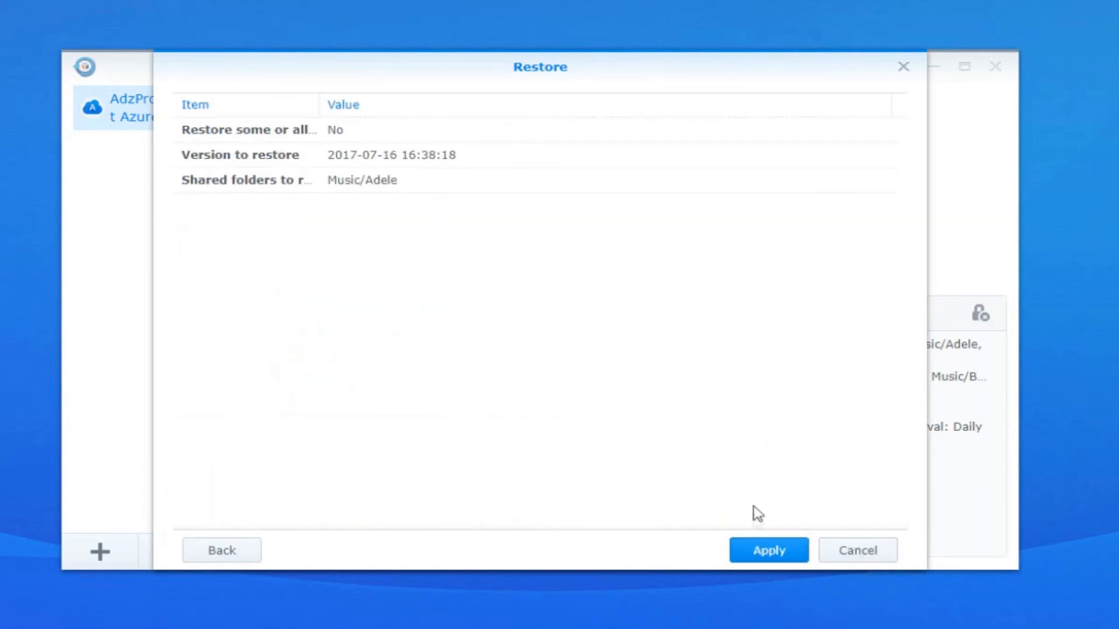
pyautogui.click(768, 550)
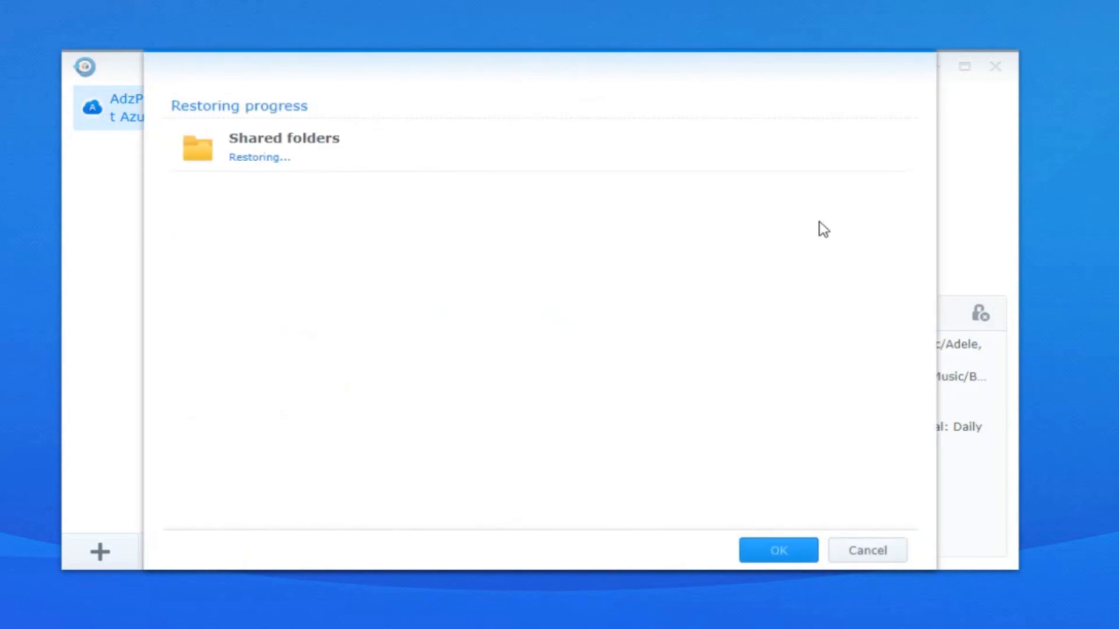